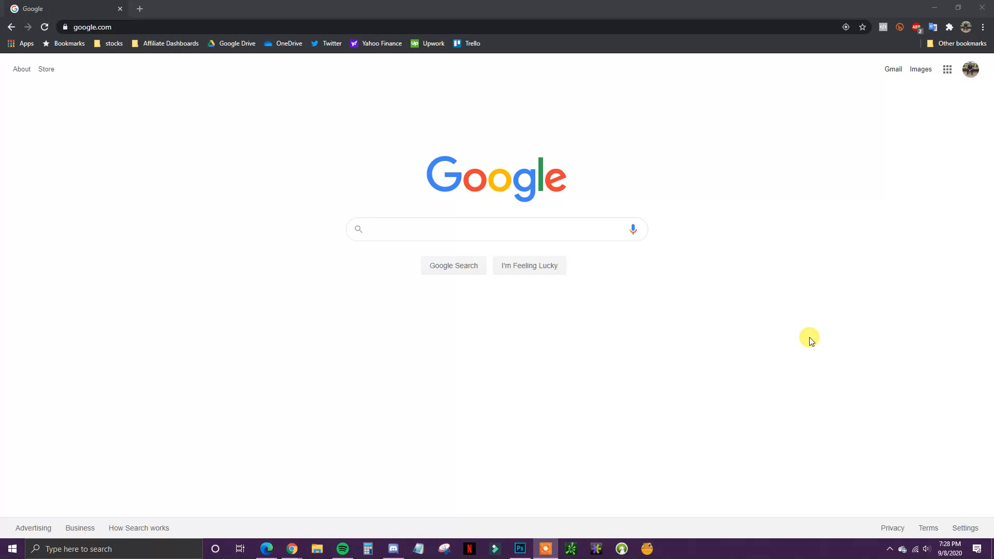
mouse_move(642, 328)
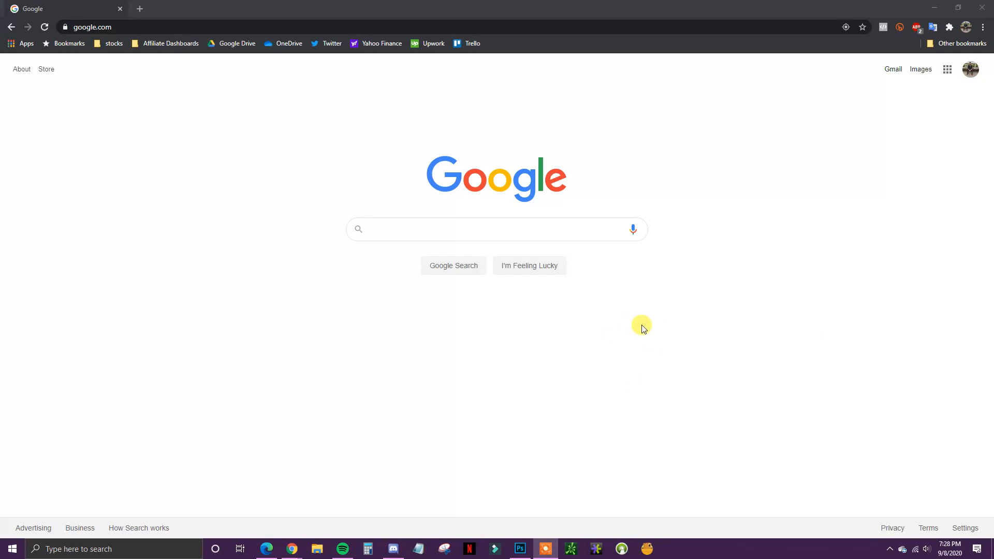
Search Google for 'pdf to doc' converters, then launch Microsoft Word from Windows search.
click(497, 229)
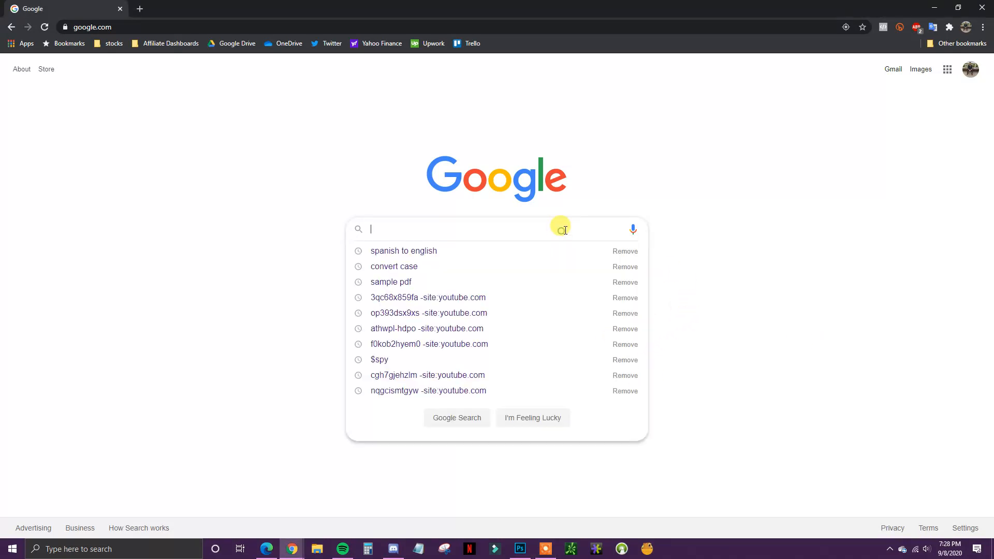
text(pdf)
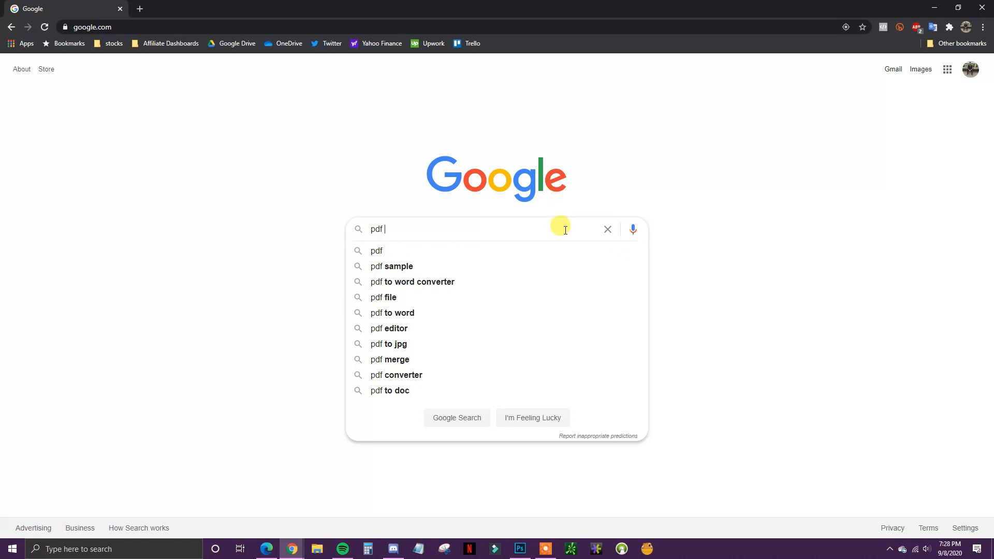
click(391, 390)
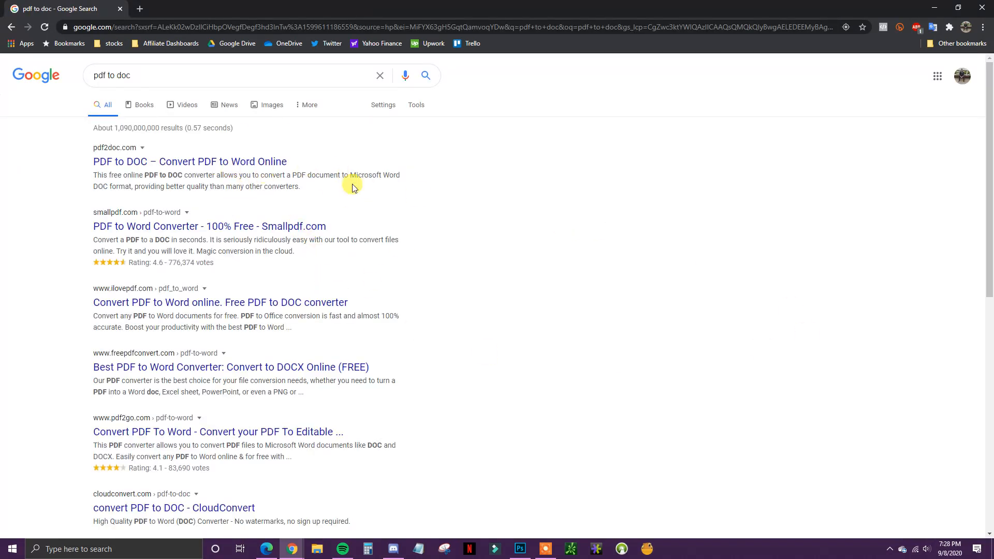
mouse_move(210, 220)
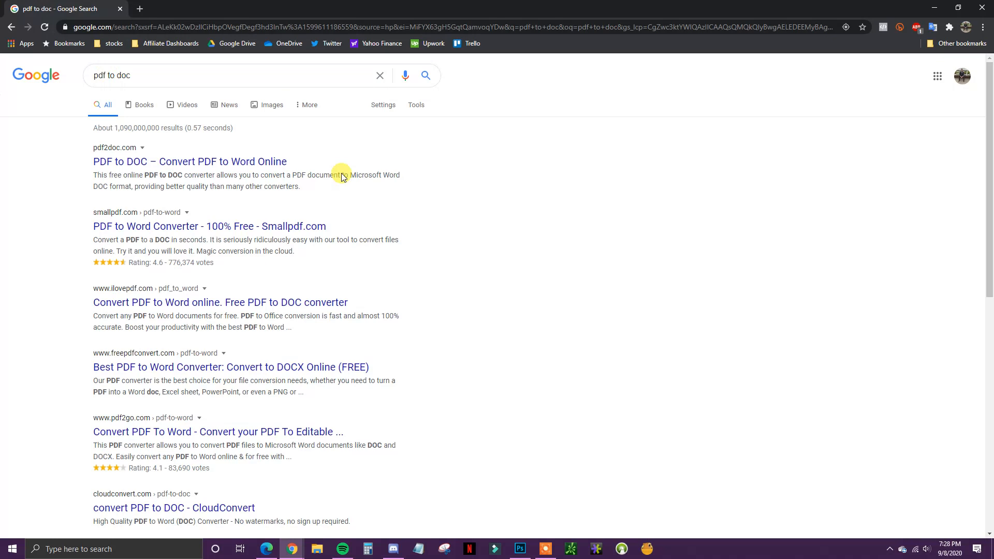
mouse_move(371, 357)
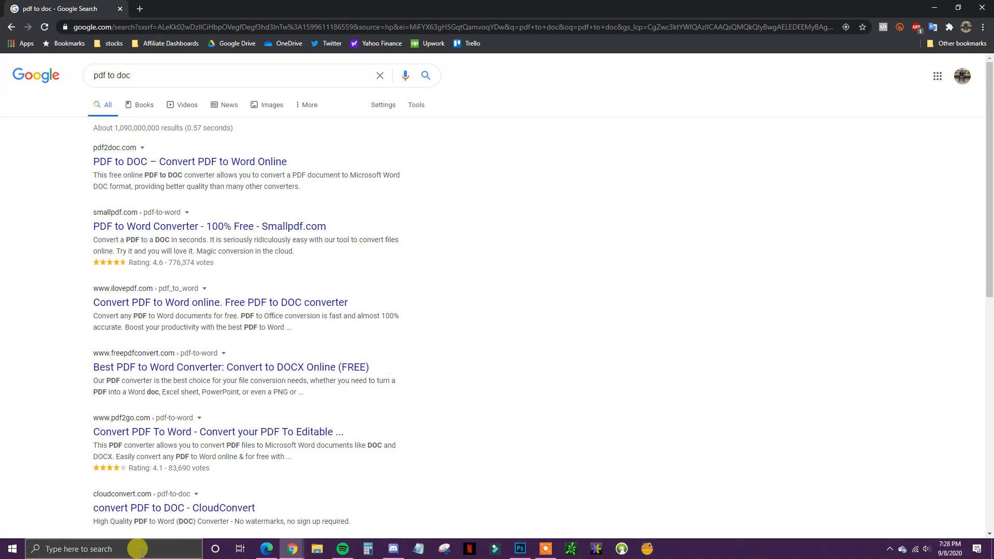
text(wo)
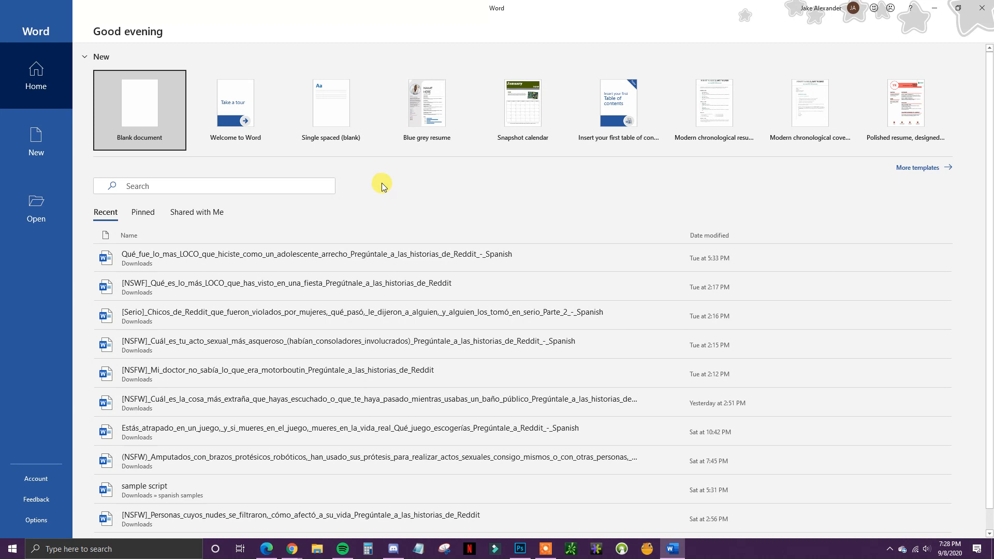
mouse_move(277, 174)
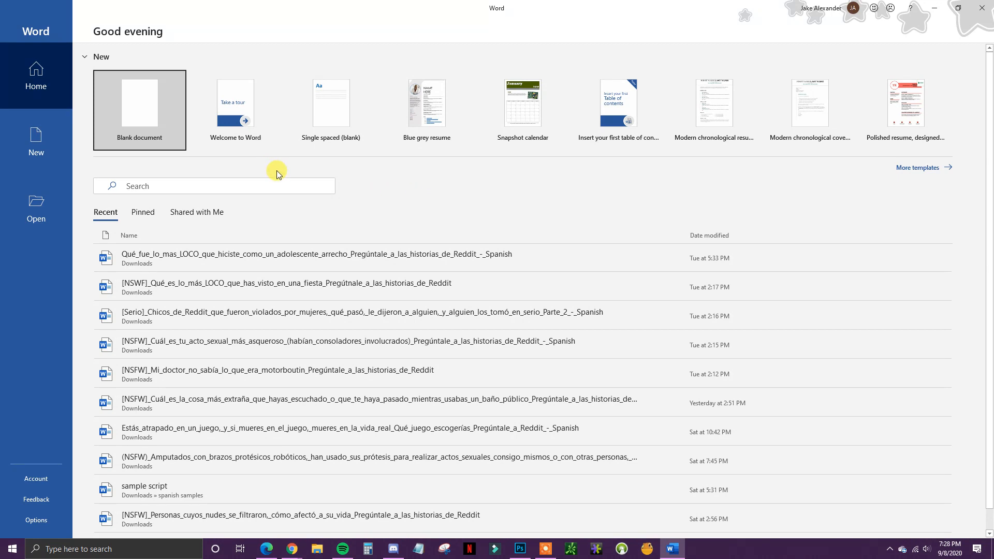
mouse_move(210, 106)
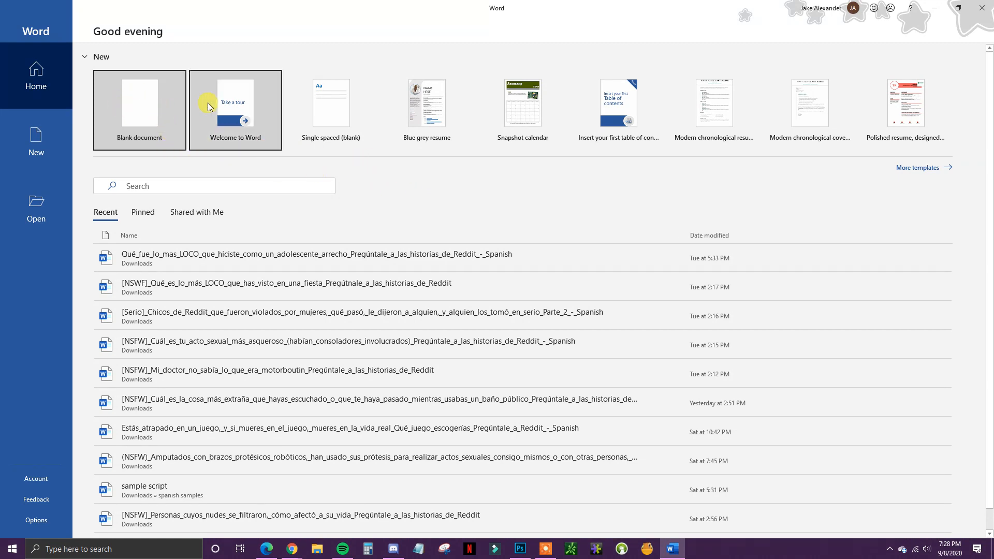
mouse_move(36, 209)
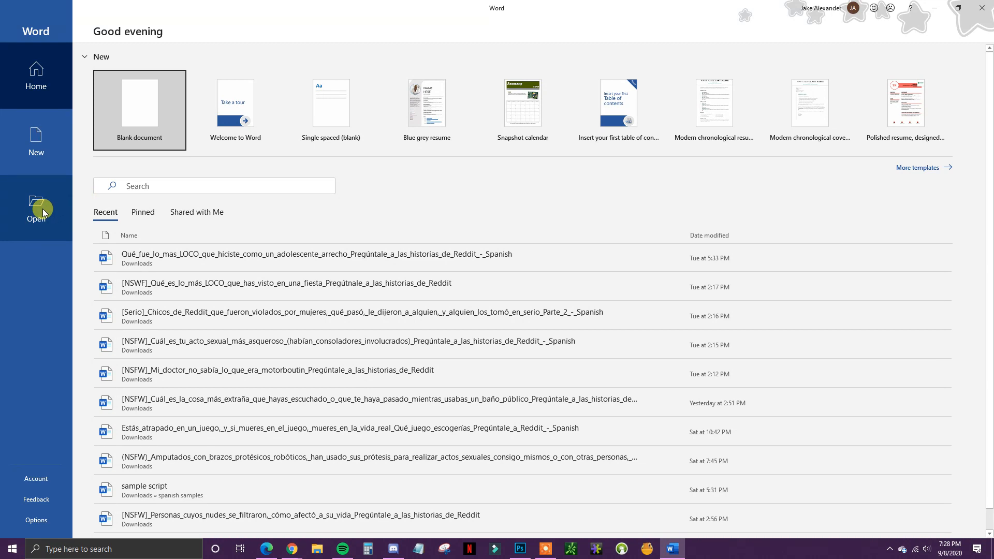
Browse to the Desktop folder in Word's Open dialog.
click(36, 208)
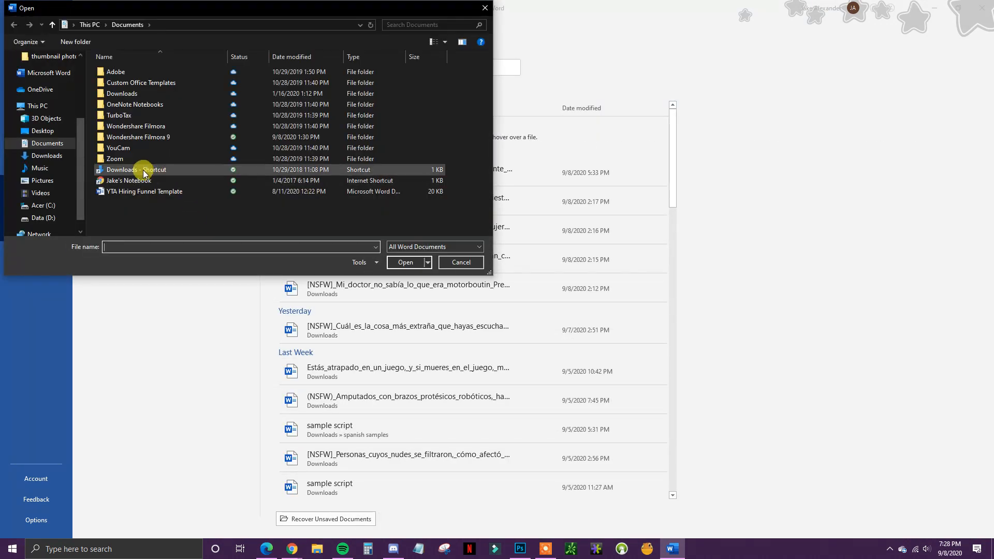
click(136, 137)
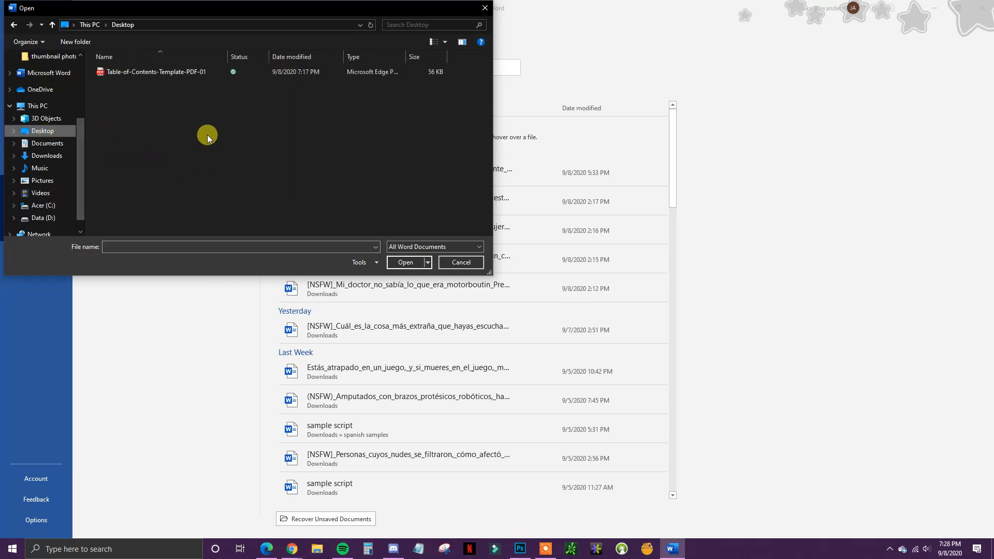
mouse_move(174, 71)
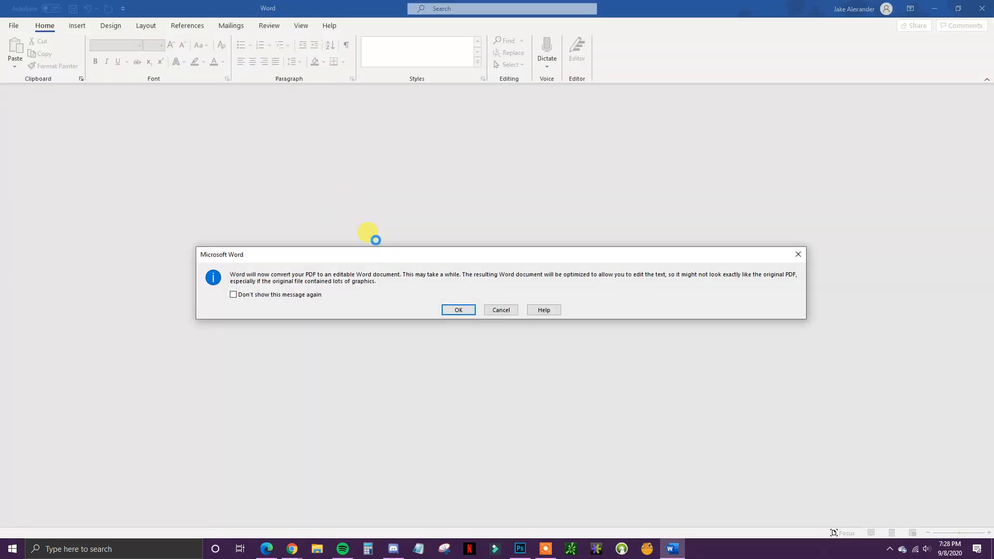
mouse_move(289, 285)
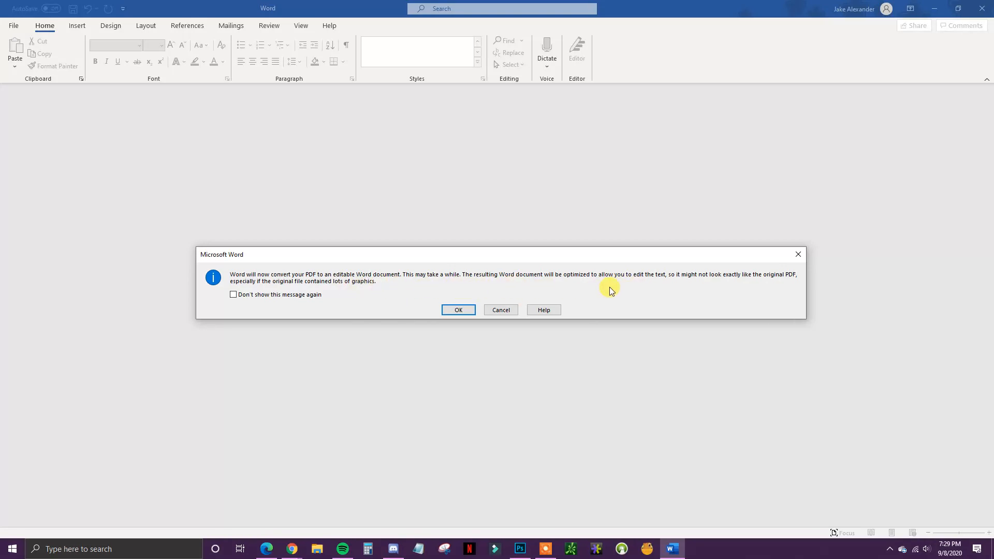
mouse_move(562, 277)
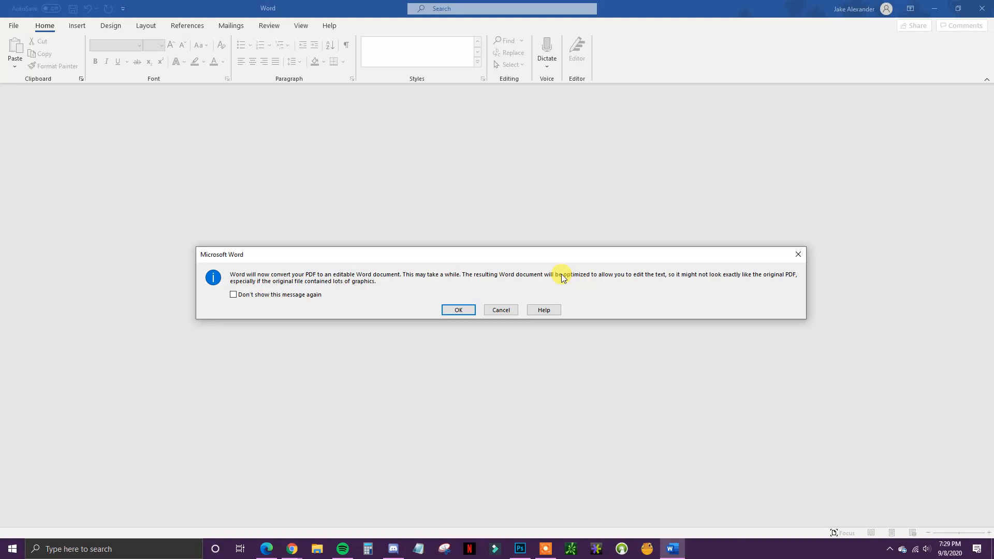
mouse_move(730, 283)
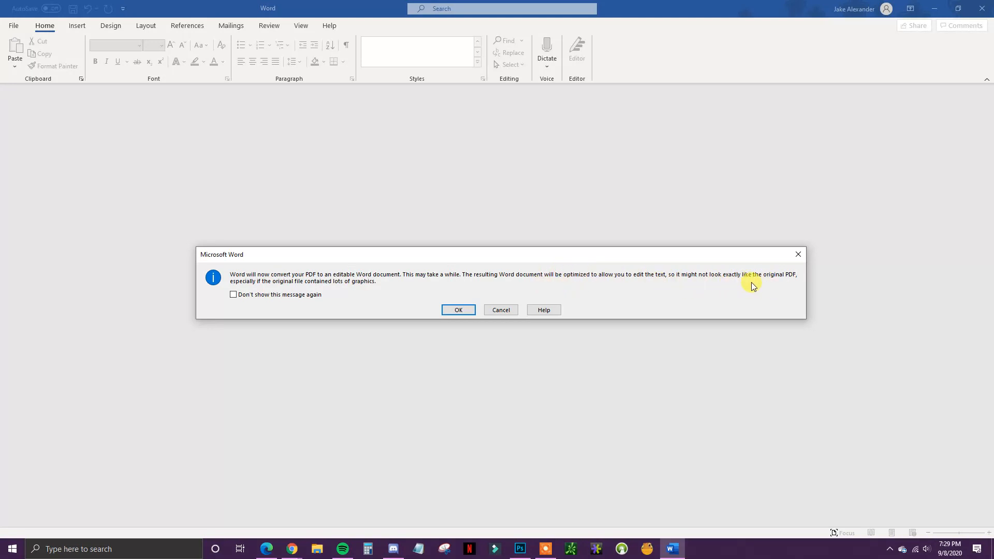
mouse_move(386, 291)
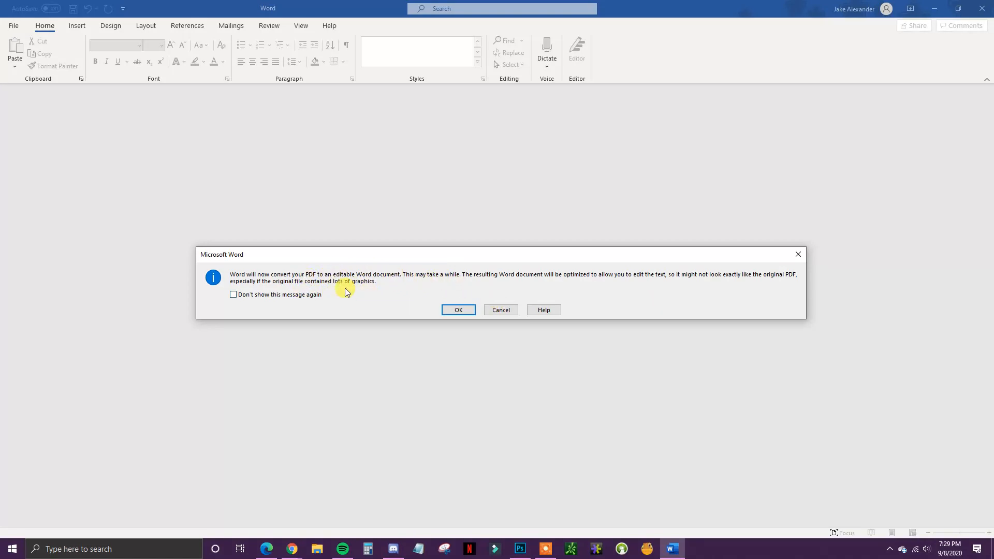
mouse_move(438, 292)
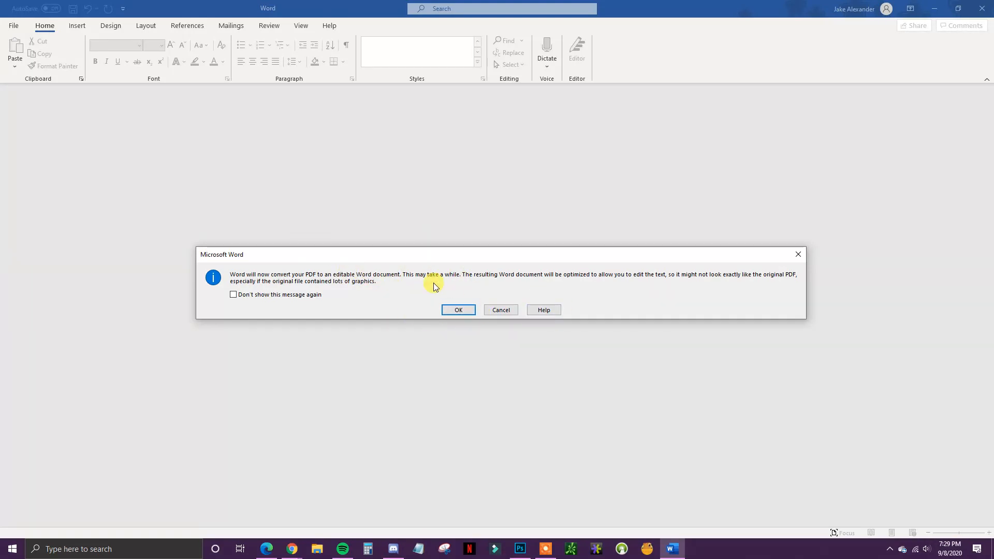
mouse_move(414, 286)
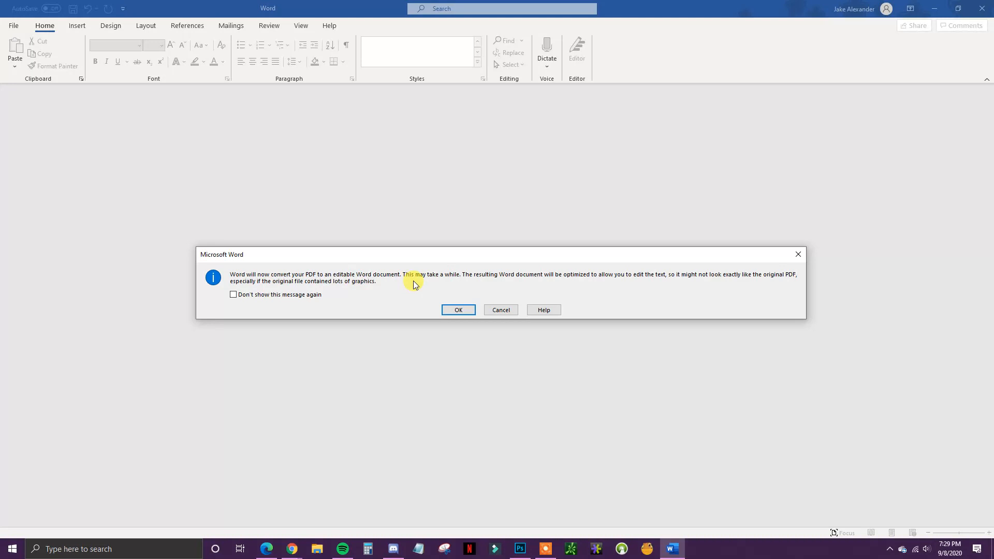
mouse_move(404, 285)
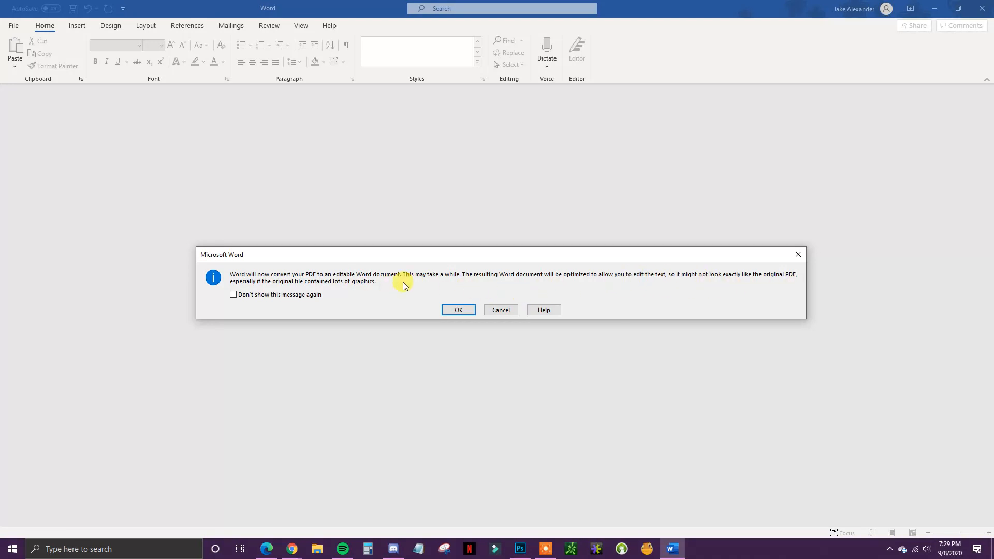
mouse_move(405, 283)
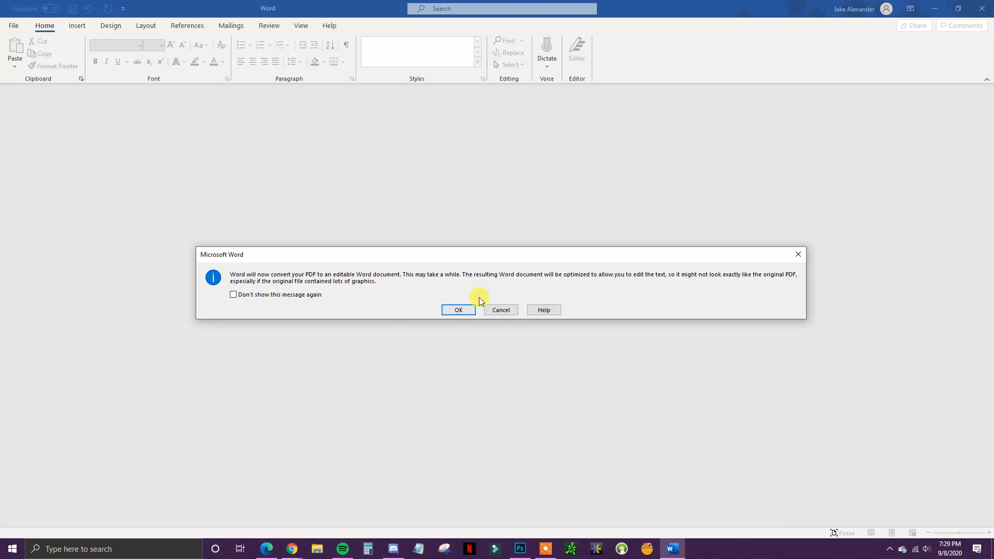
mouse_move(465, 298)
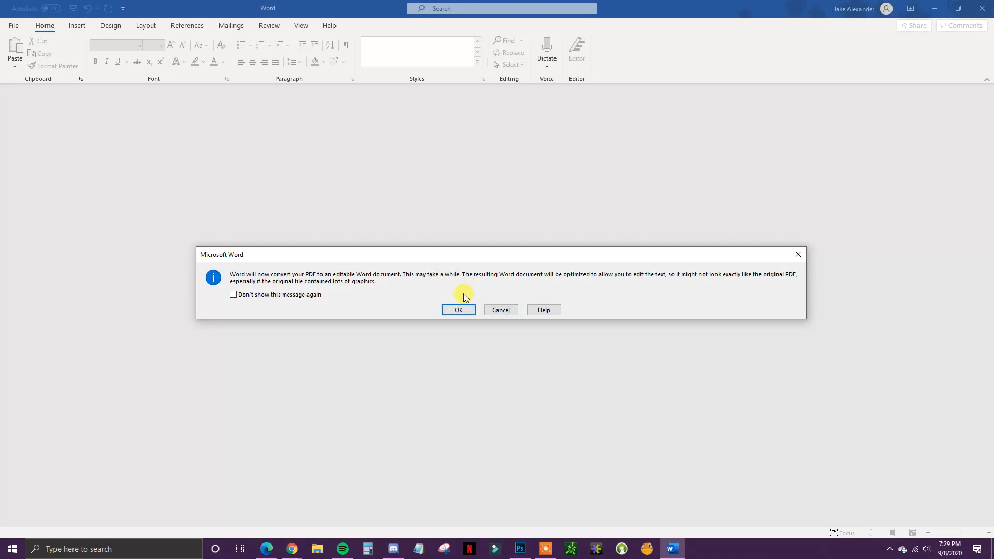
Accept Word's message to convert the table-of-contents PDF into an editable document.
click(458, 310)
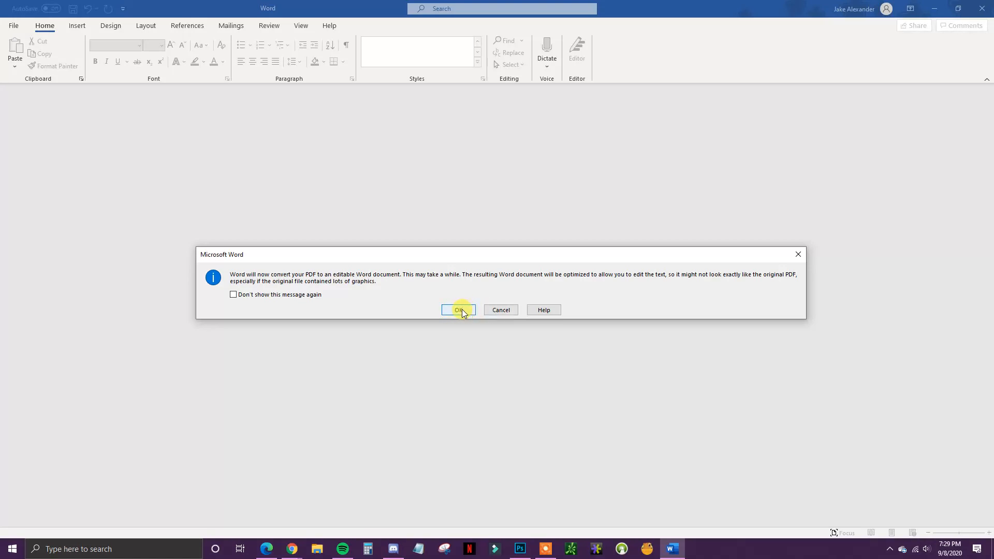
click(458, 309)
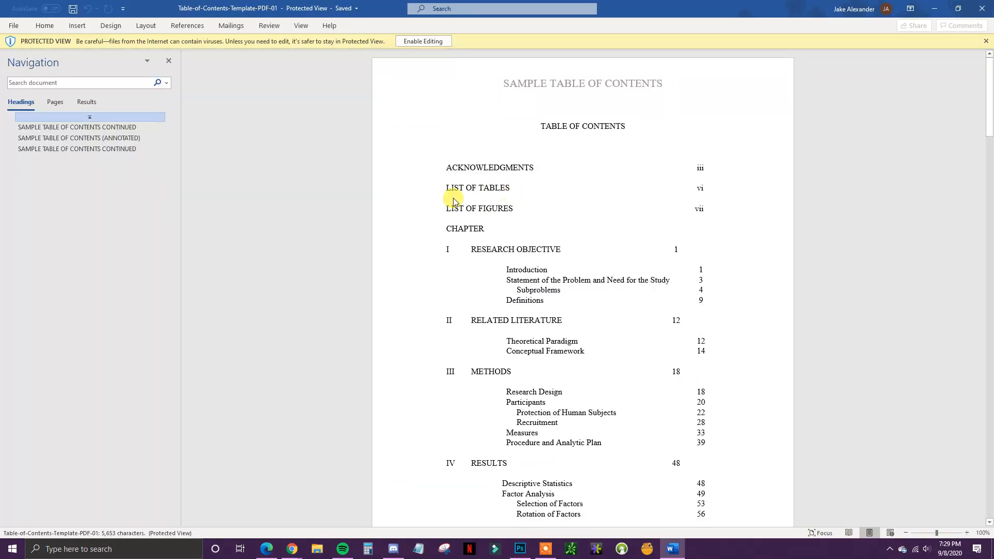
mouse_move(564, 232)
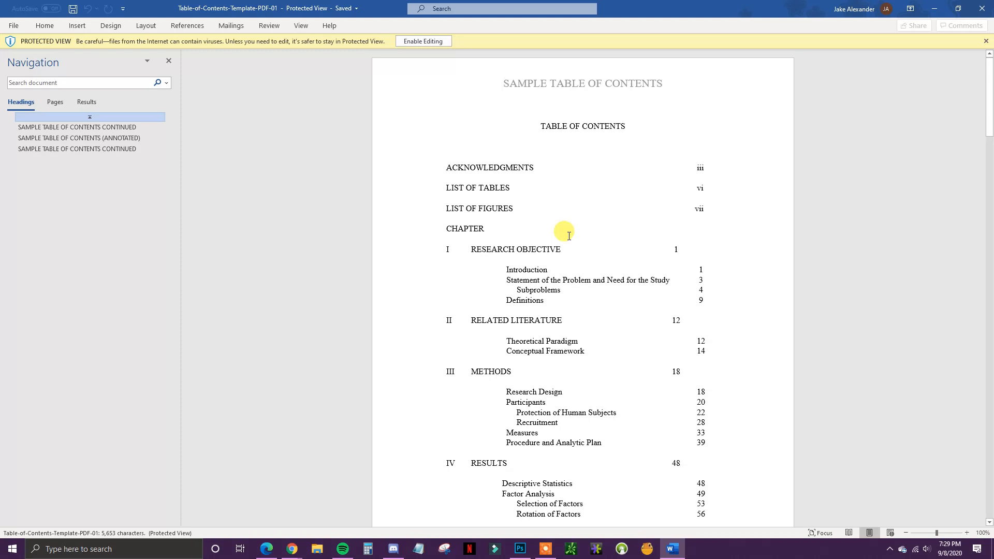
mouse_move(639, 208)
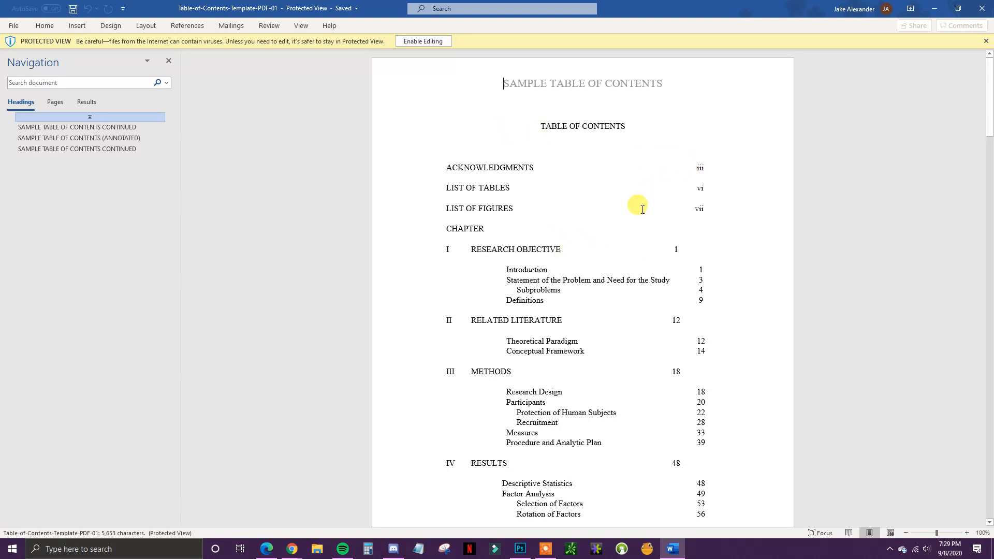
Enable editing on the Protected View document and accept the PDF conversion.
click(423, 41)
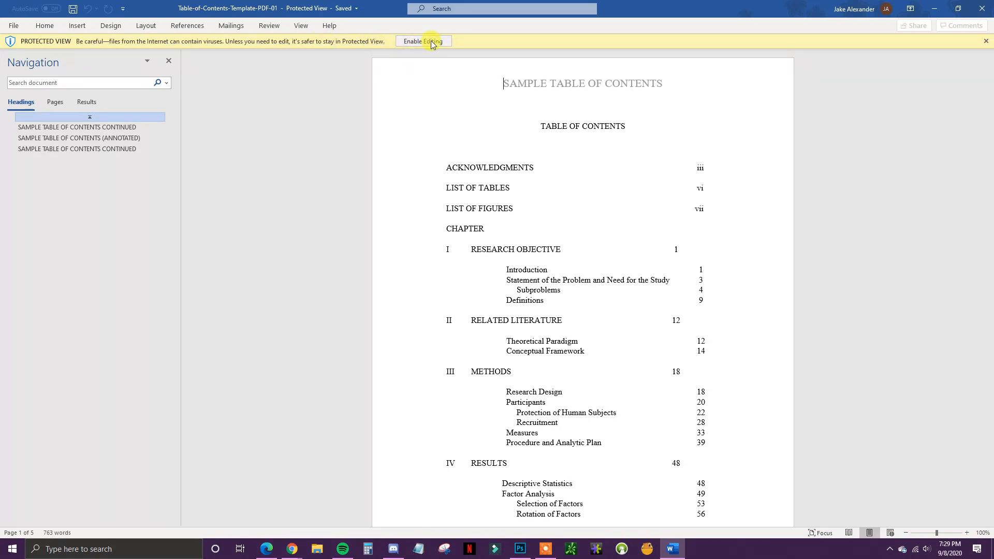
click(423, 41)
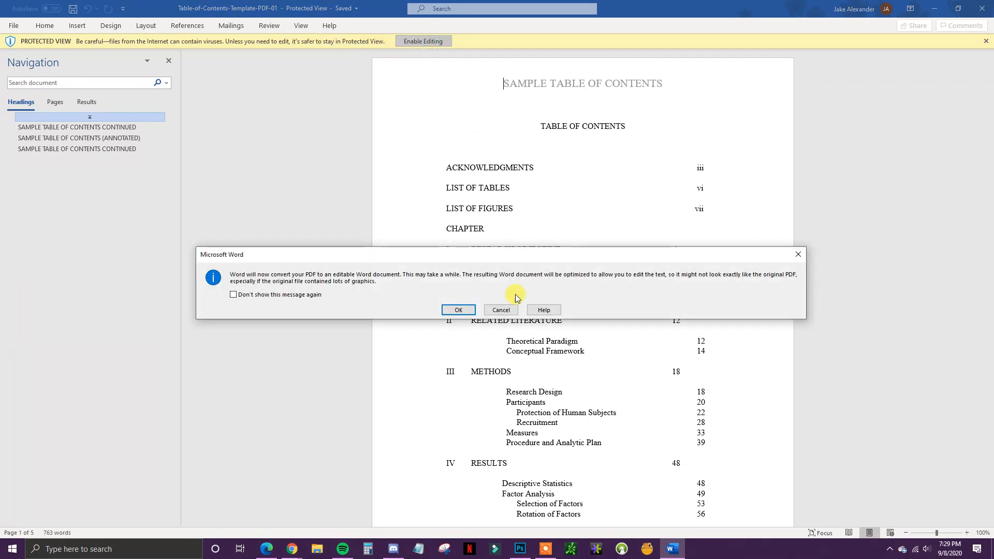
mouse_move(458, 310)
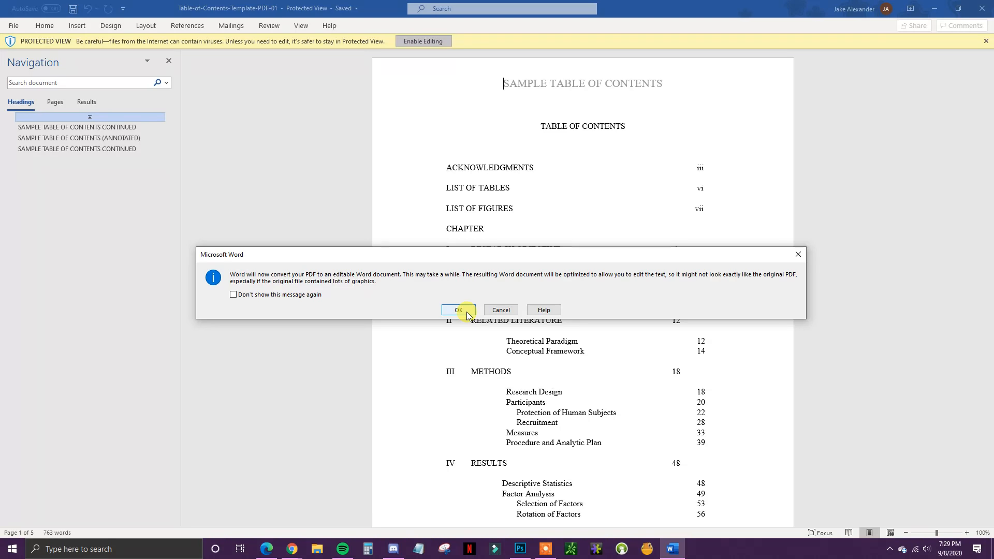
click(458, 310)
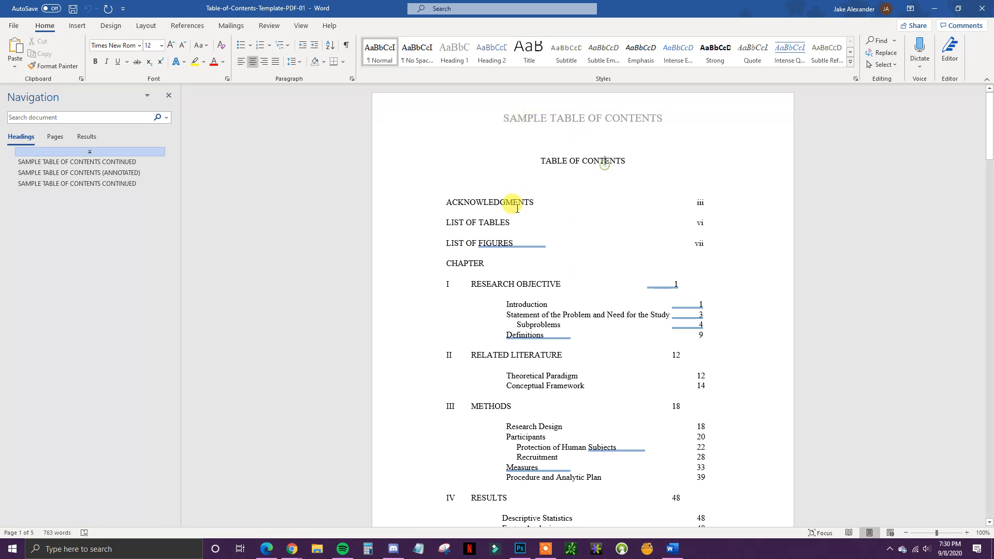
mouse_move(607, 294)
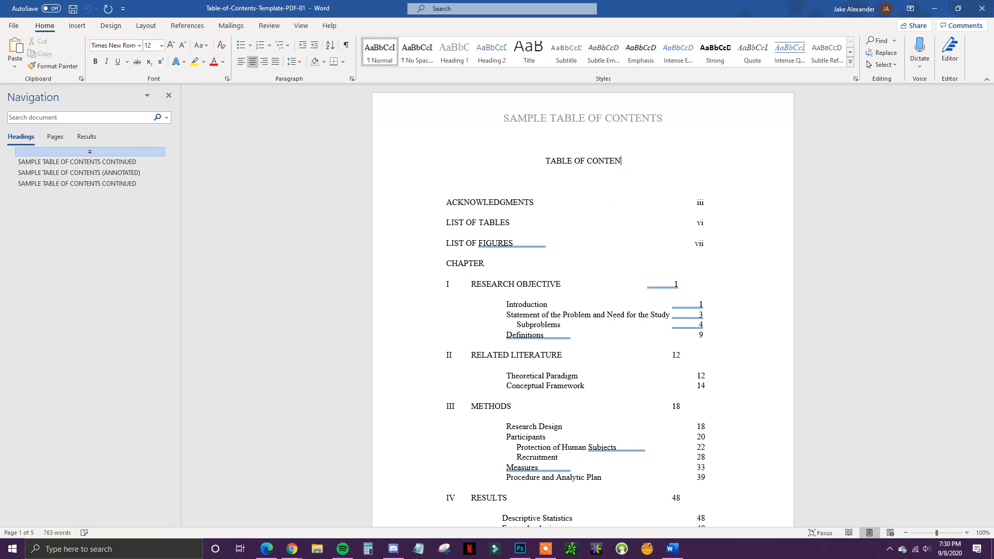
Replace the TABLE OF CONTENTS heading with a 'Hello' greeting and scroll down the contents.
key(BackSpace)
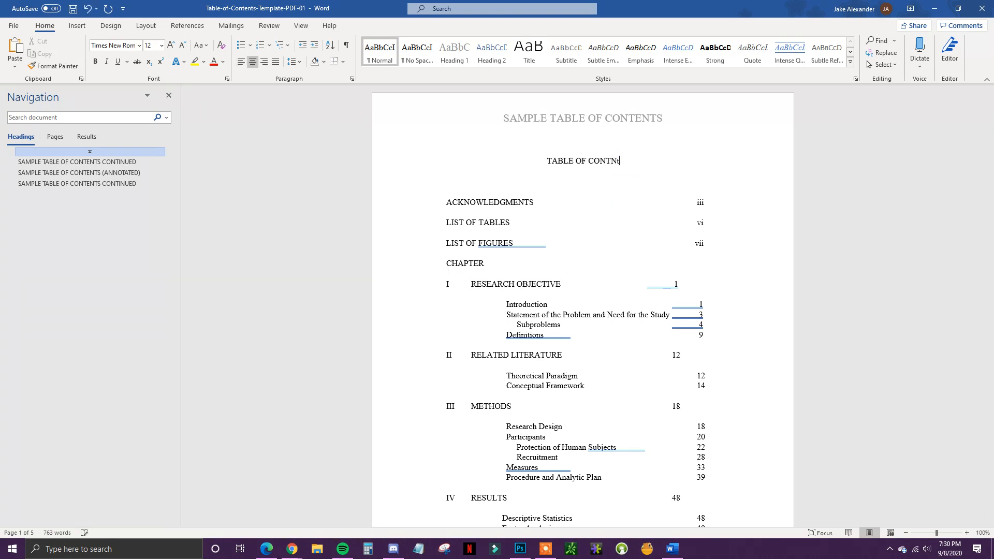
key(Backspace)
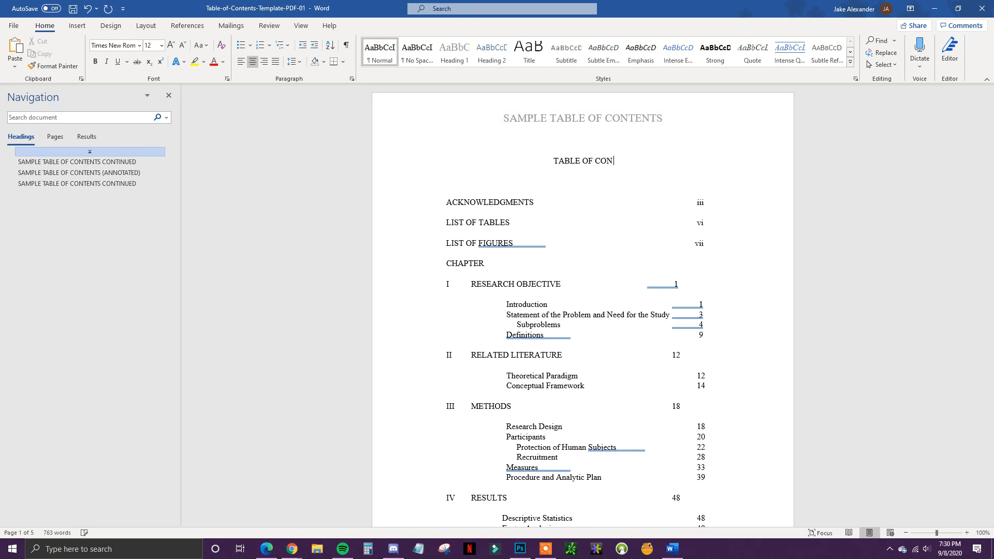
text(Hell)
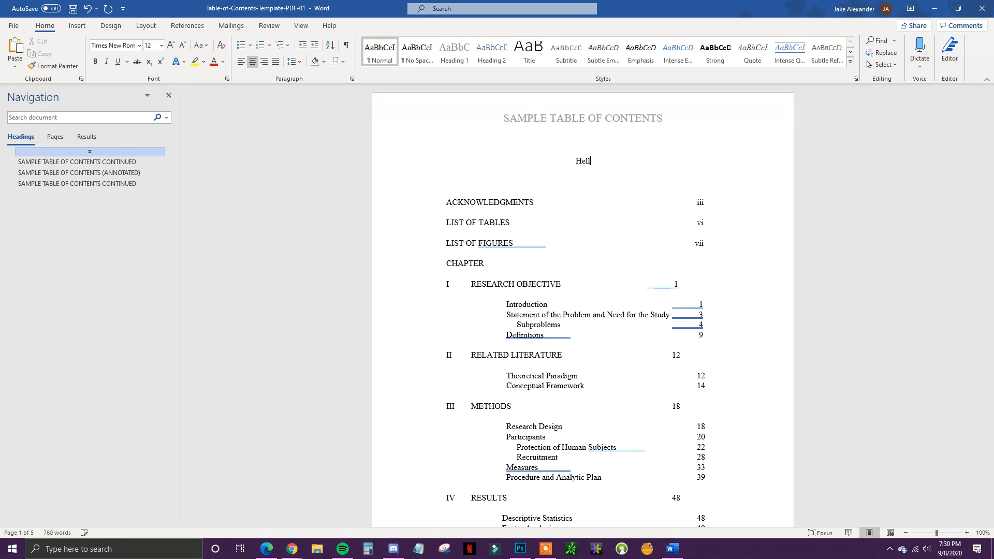
scroll(down, 3)
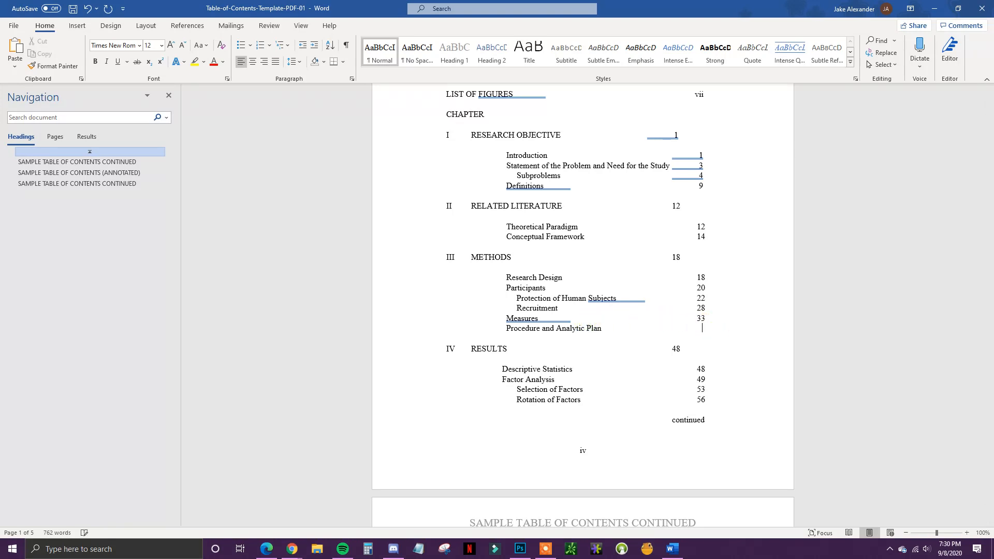
Scroll down the document and click into the first note on the annotated sample page.
scroll(down, 3)
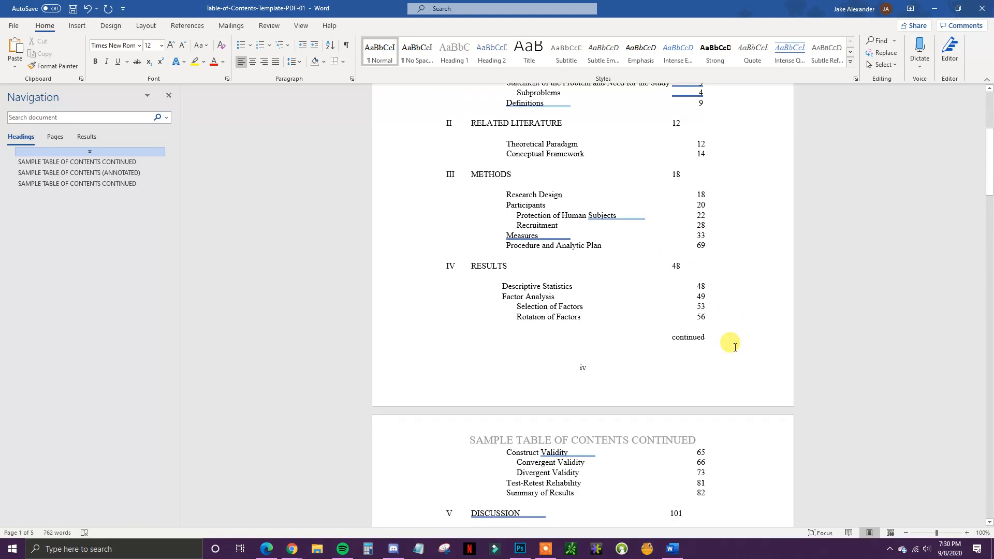
scroll(down, 3)
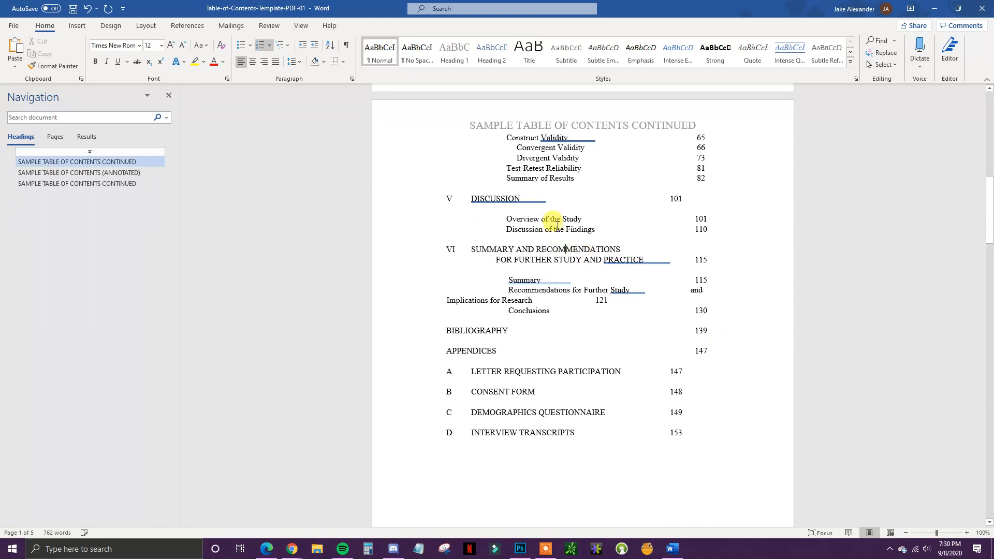
click(79, 172)
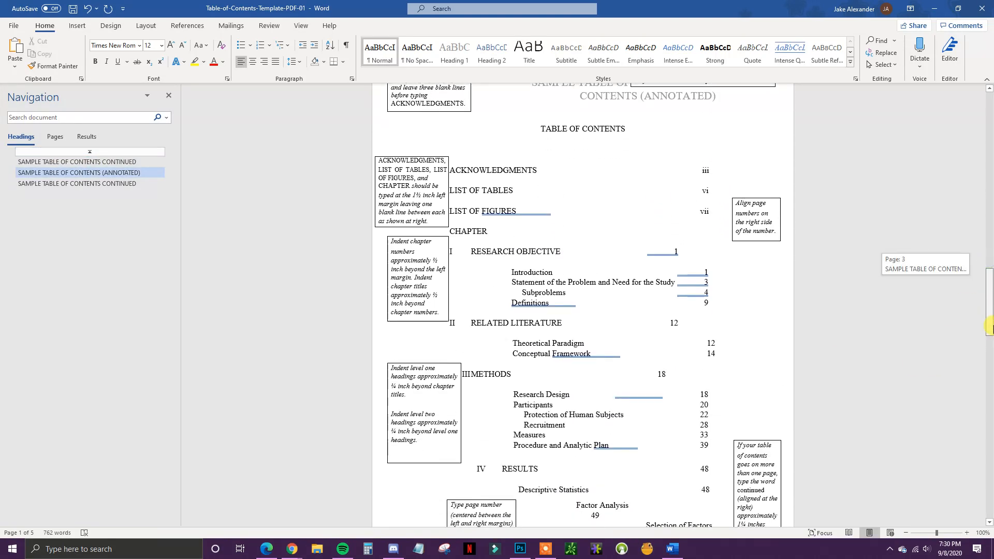
scroll(down, 3)
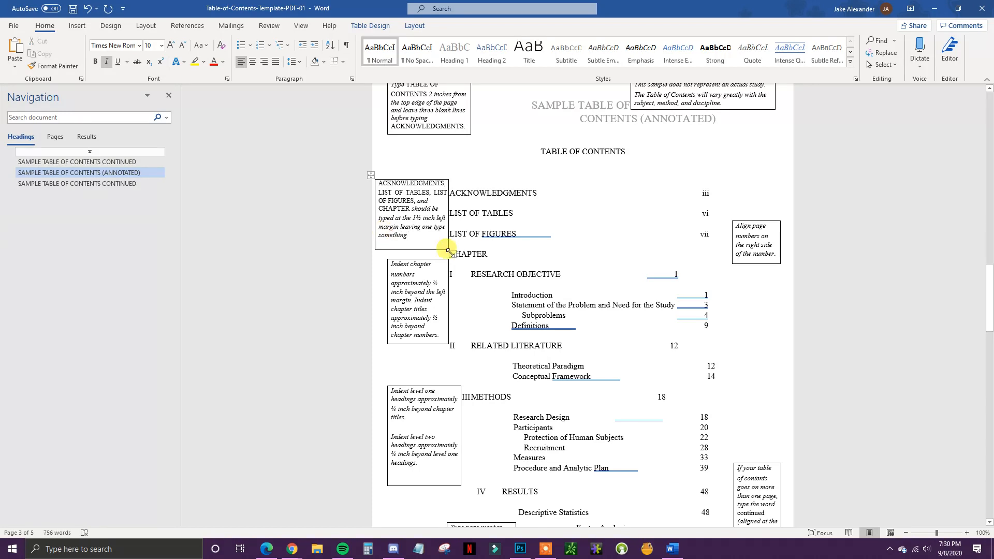
scroll(down, 3)
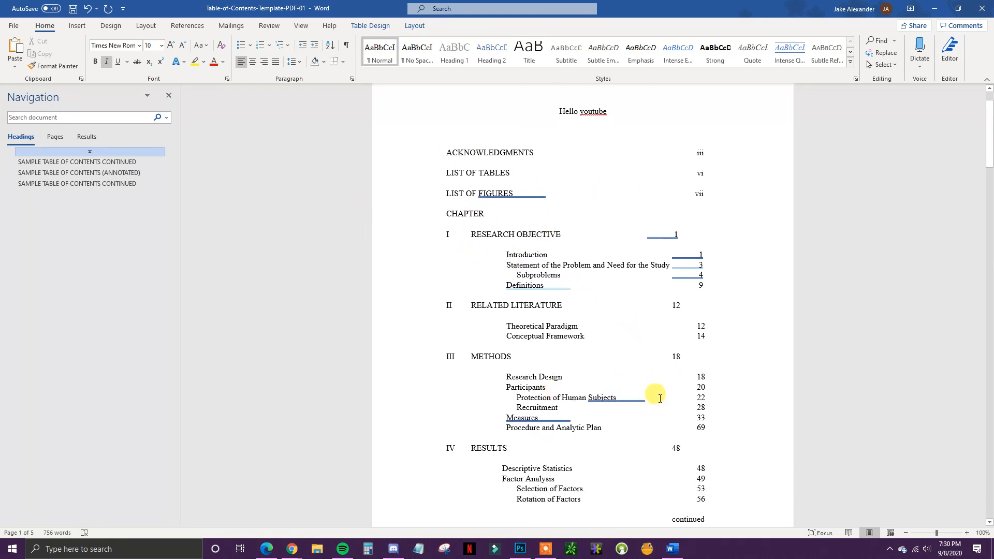
mouse_move(648, 333)
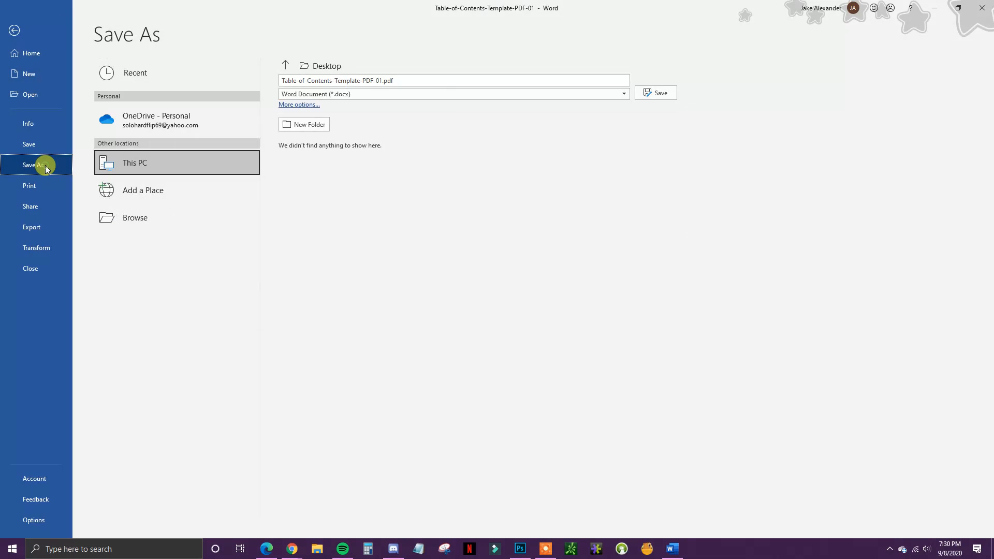
mouse_move(426, 133)
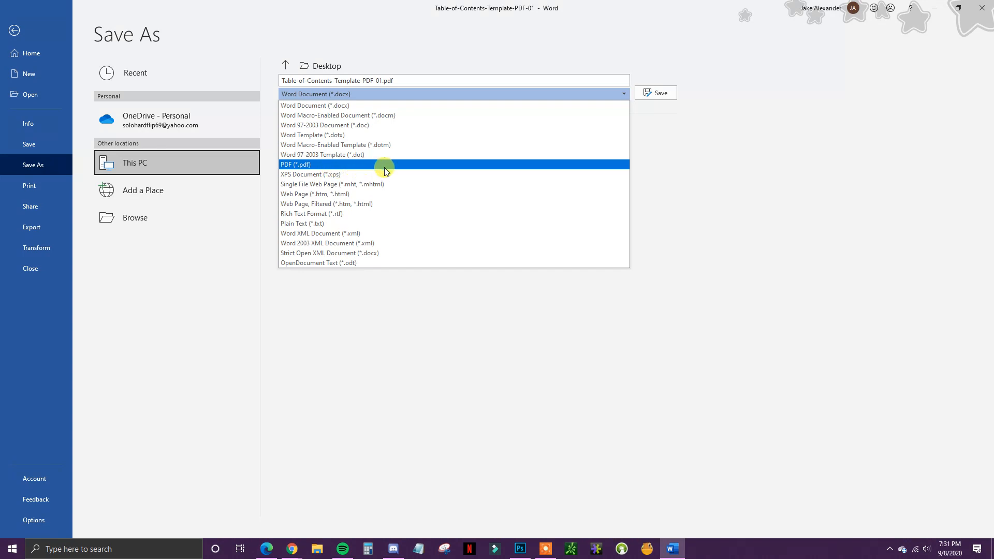
mouse_move(369, 167)
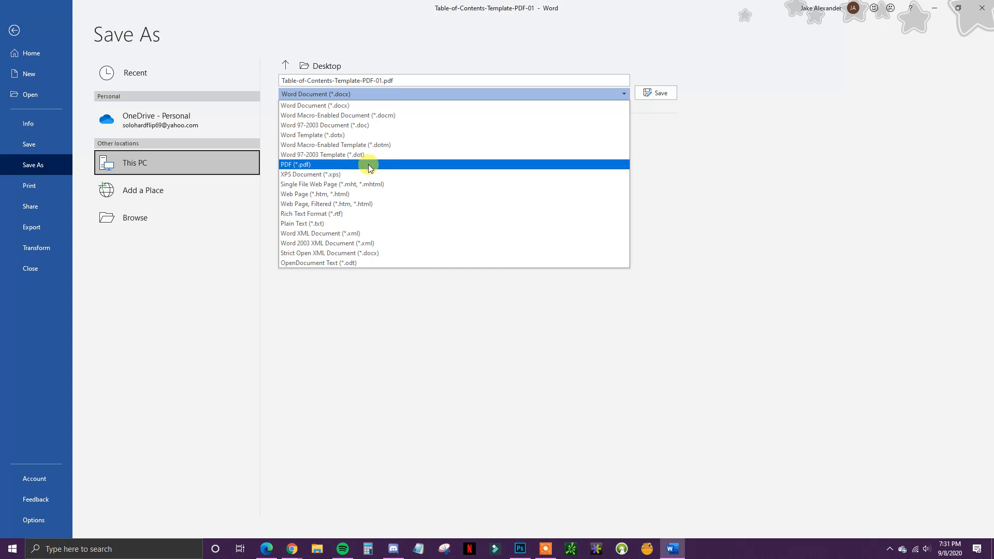
mouse_move(404, 166)
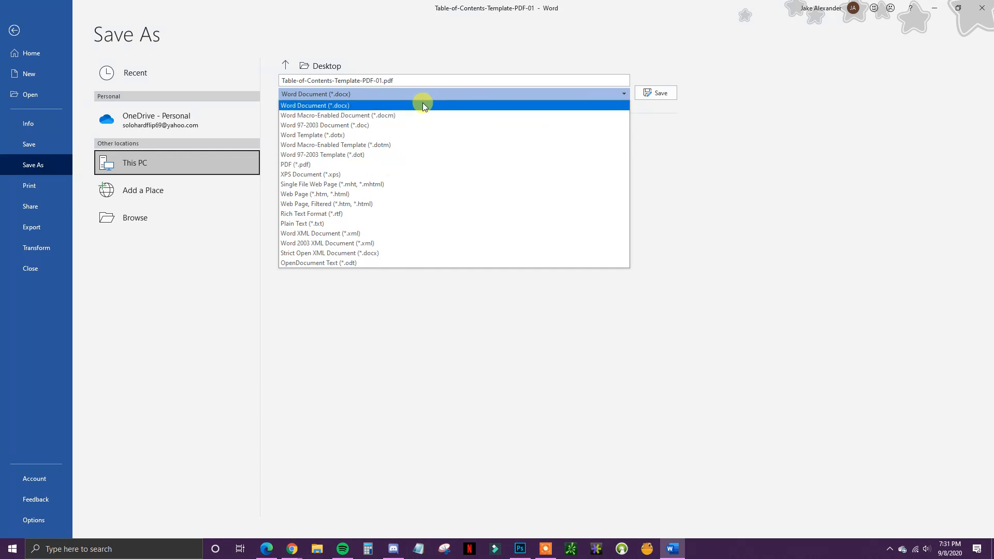
click(315, 106)
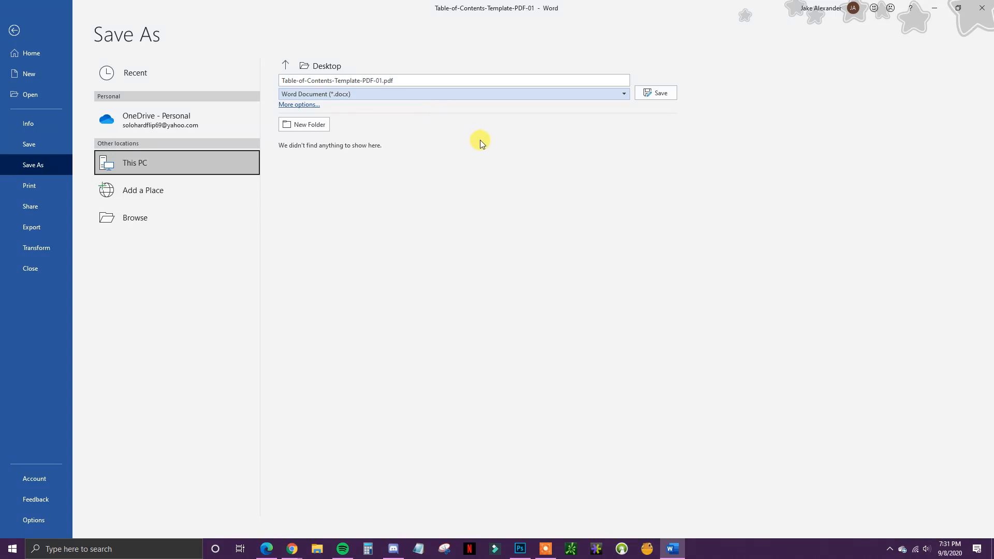
mouse_move(380, 130)
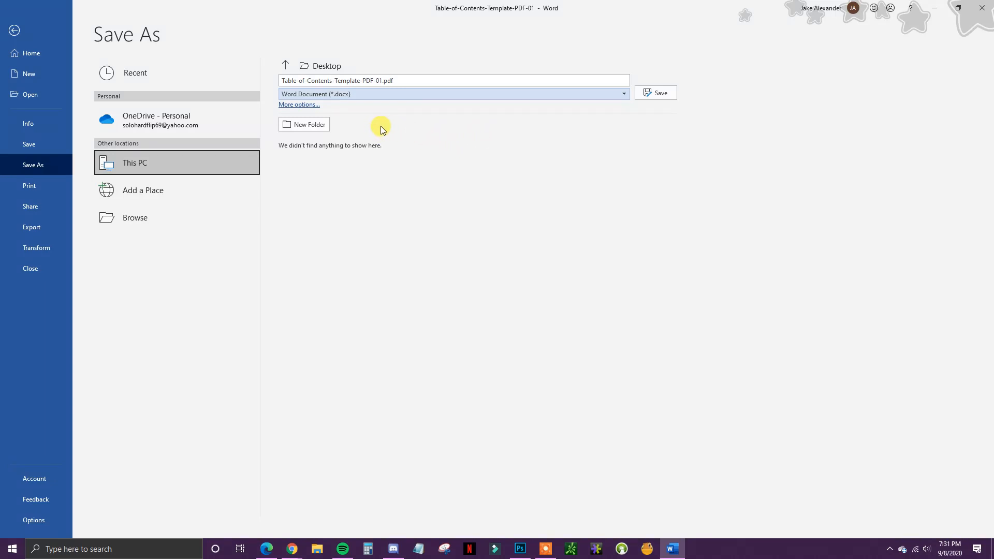
mouse_move(407, 127)
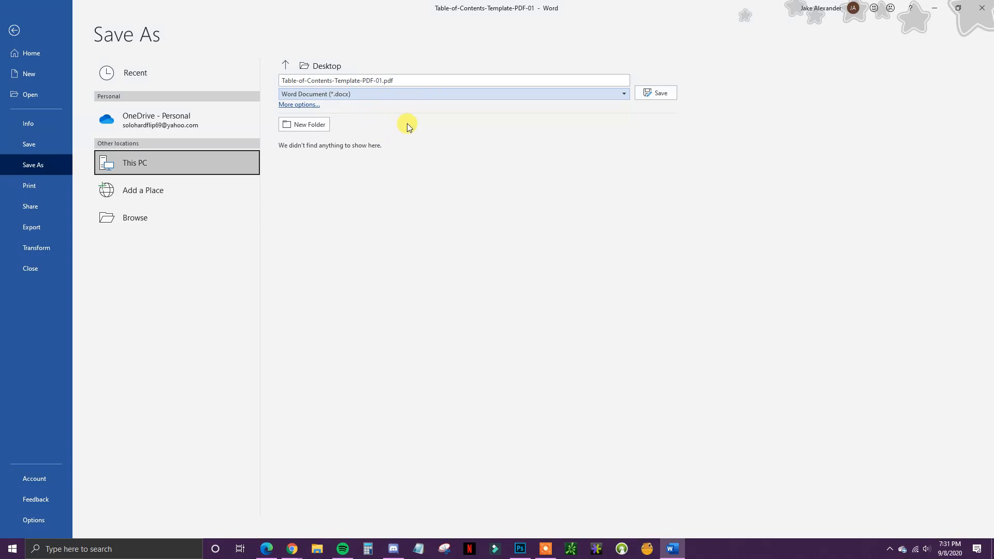
mouse_move(340, 151)
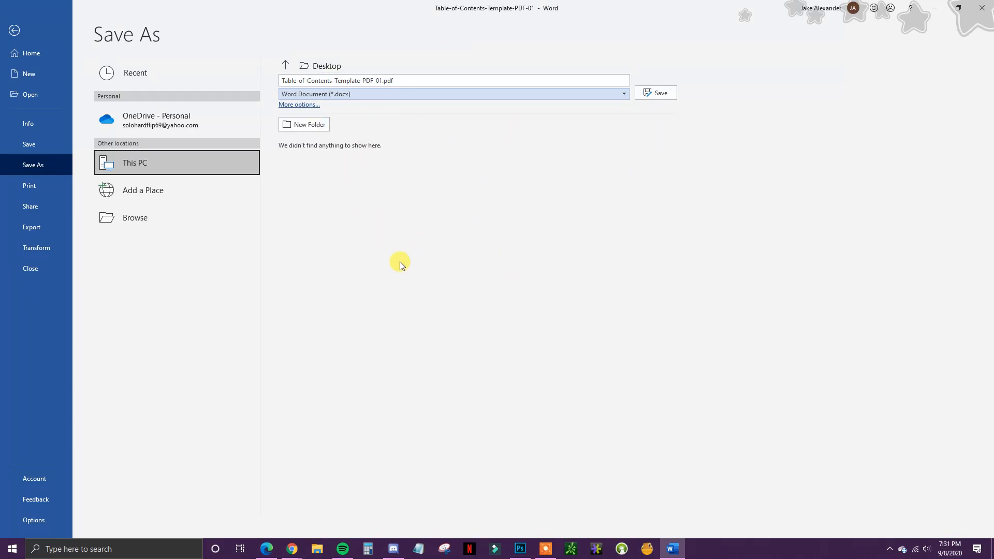
mouse_move(453, 249)
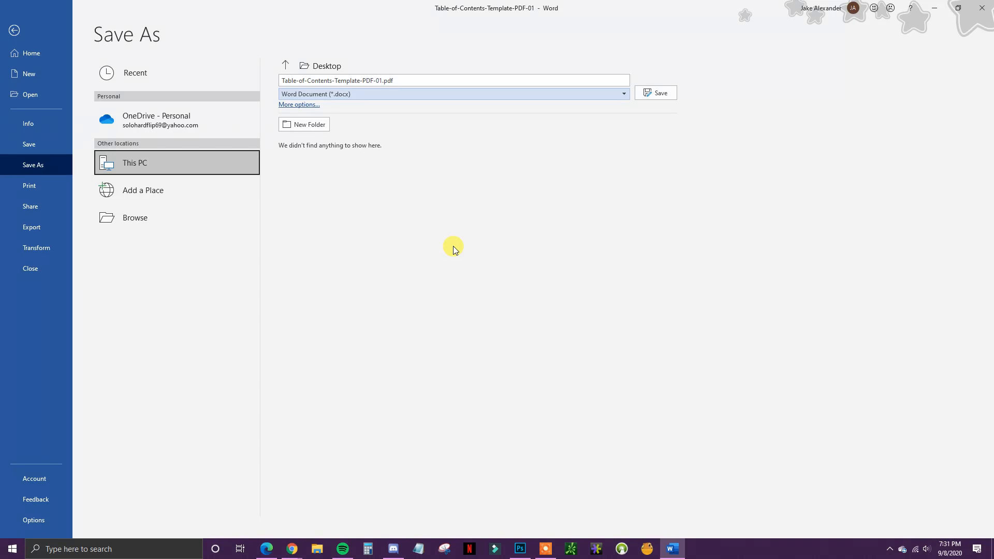
mouse_move(427, 240)
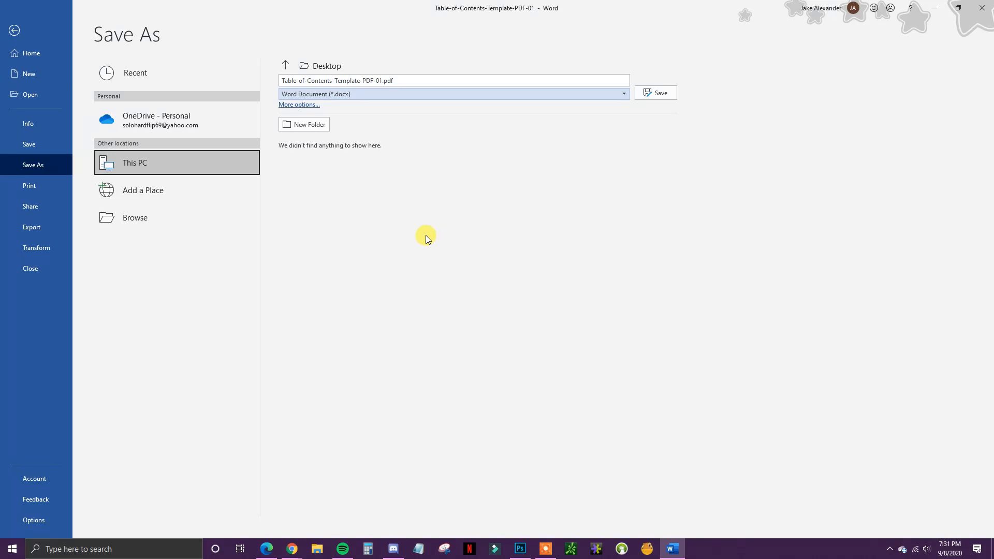